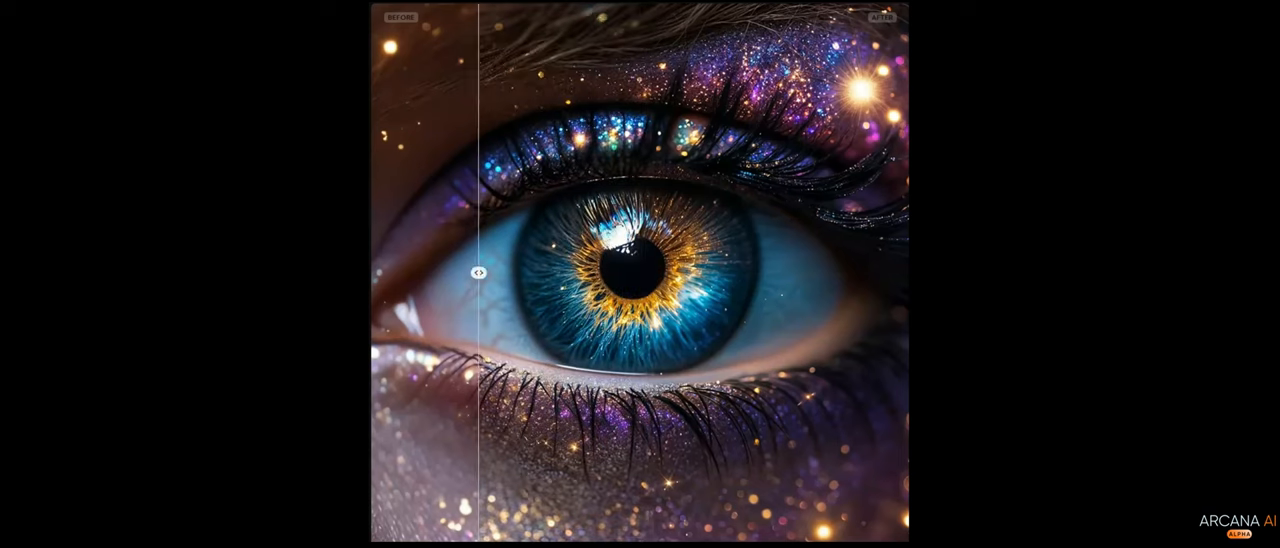
Step: Compare the original and gnarled eye versions with the before/after slider
drag(478, 273, 747, 273)
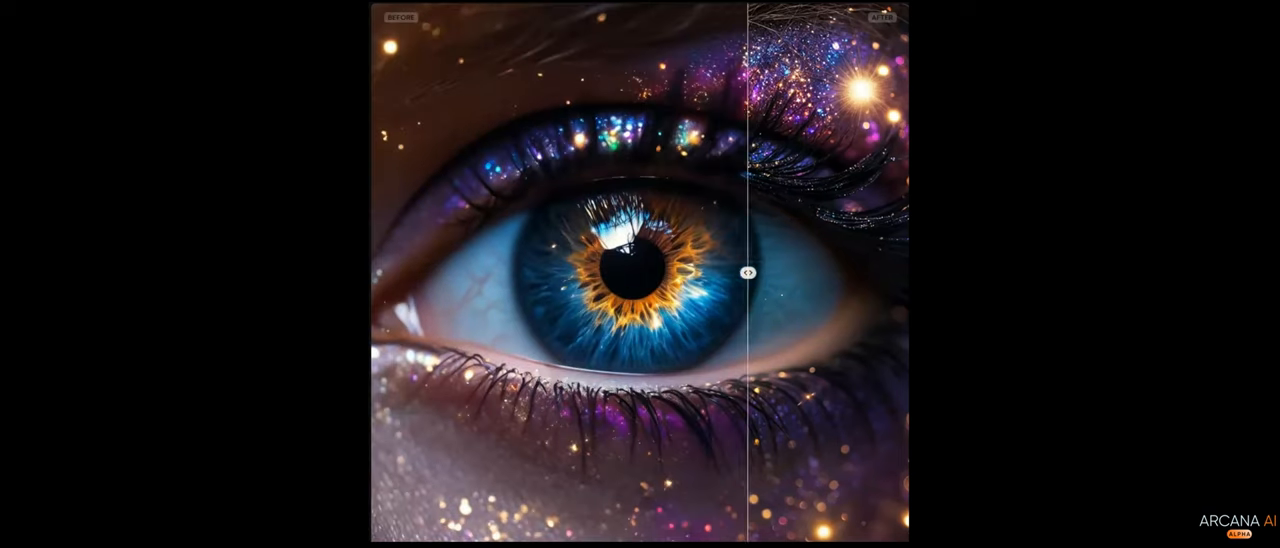
drag(747, 273, 603, 273)
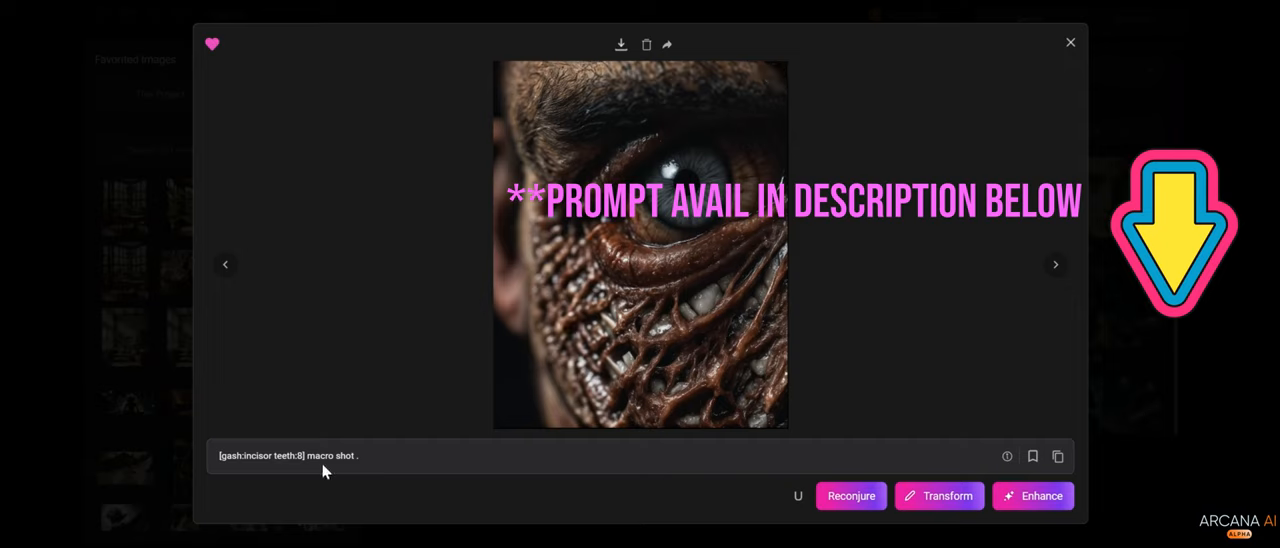
click(333, 456)
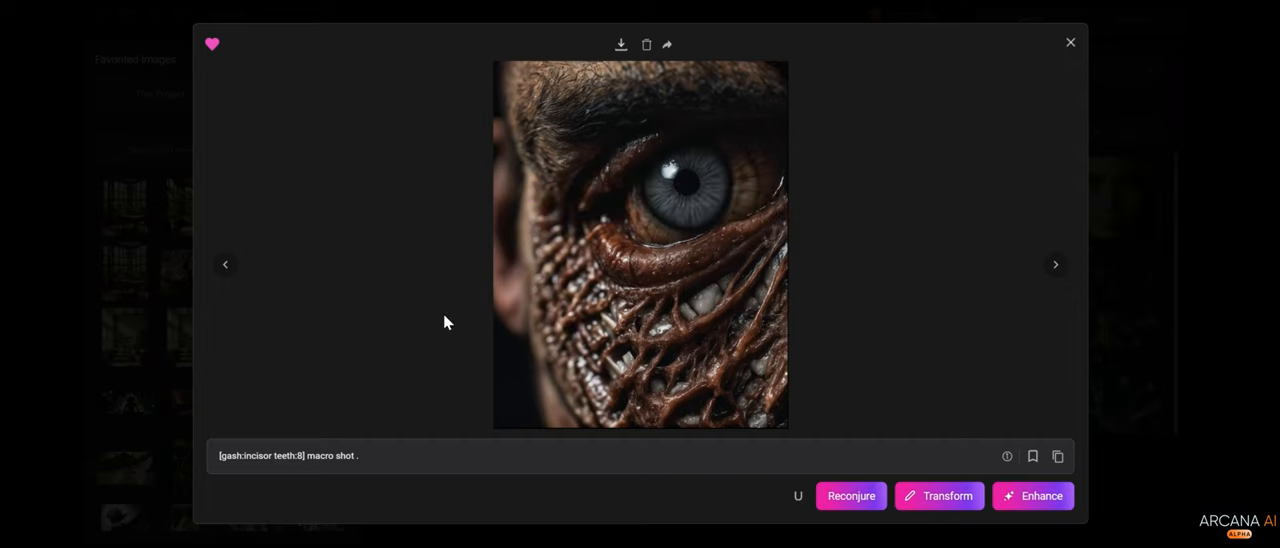
mouse_move(461, 293)
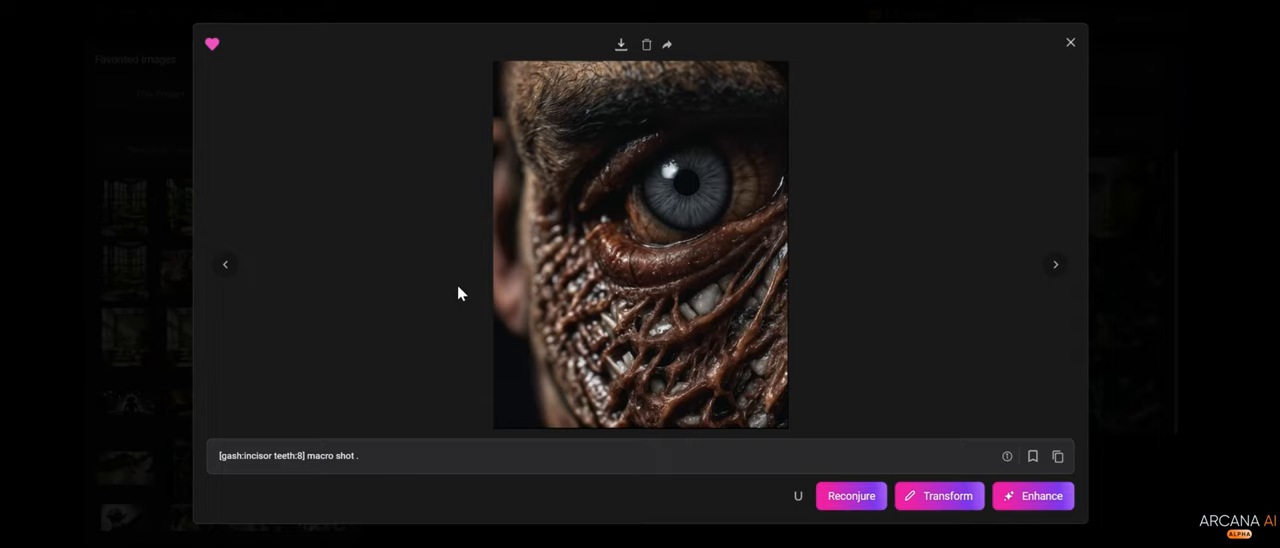
mouse_move(847, 376)
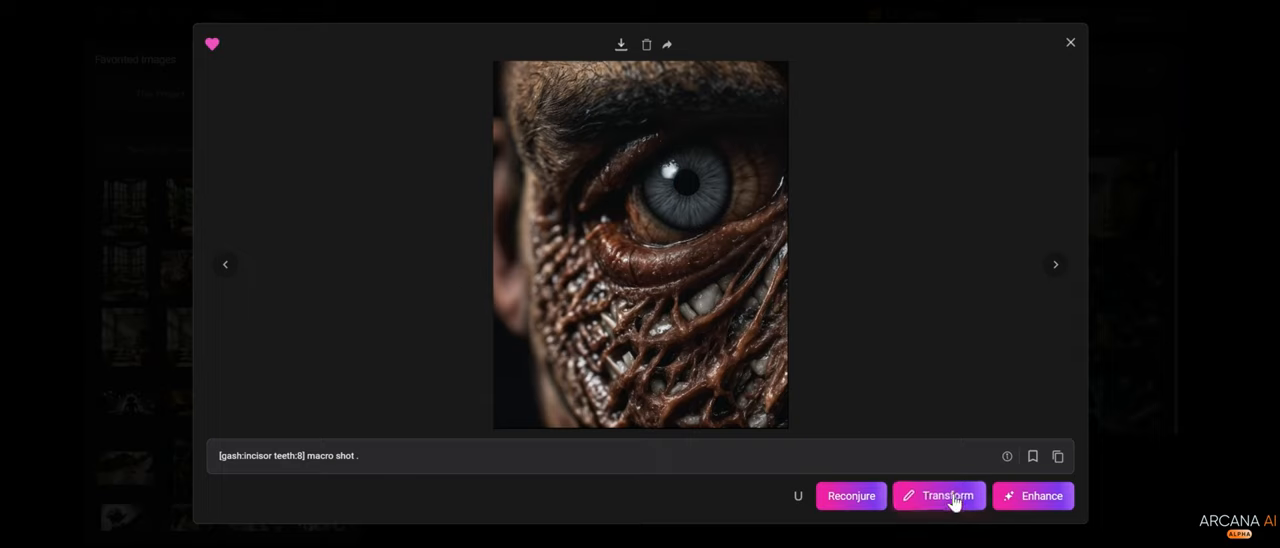
Step: Transform the gnarled eye at 51% strength with prompt 'tree bark' and no style
click(950, 495)
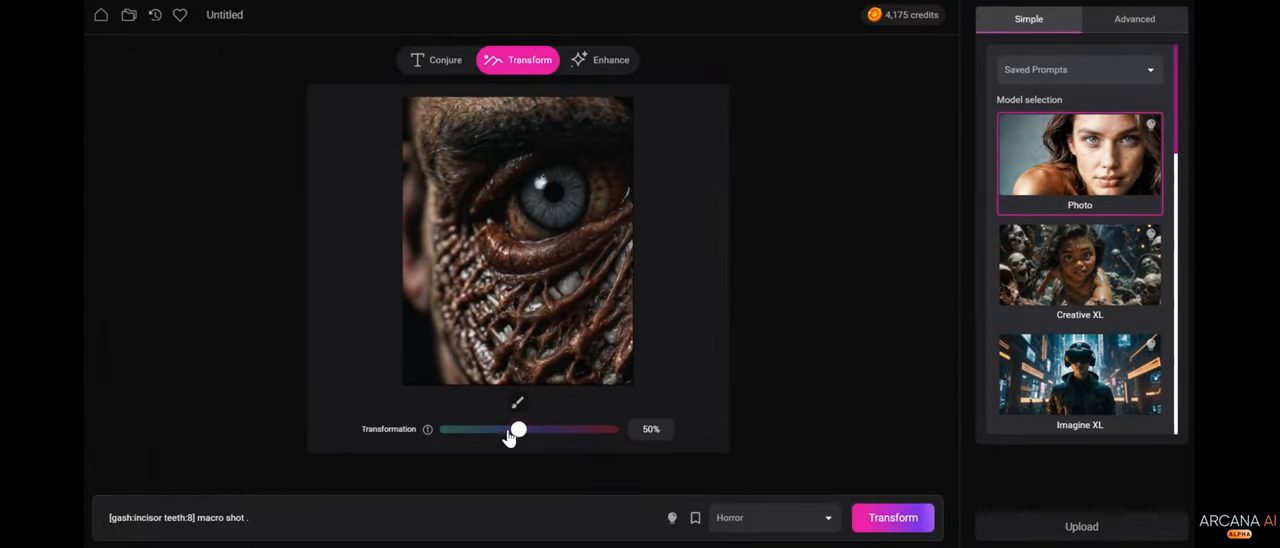
drag(519, 429, 521, 429)
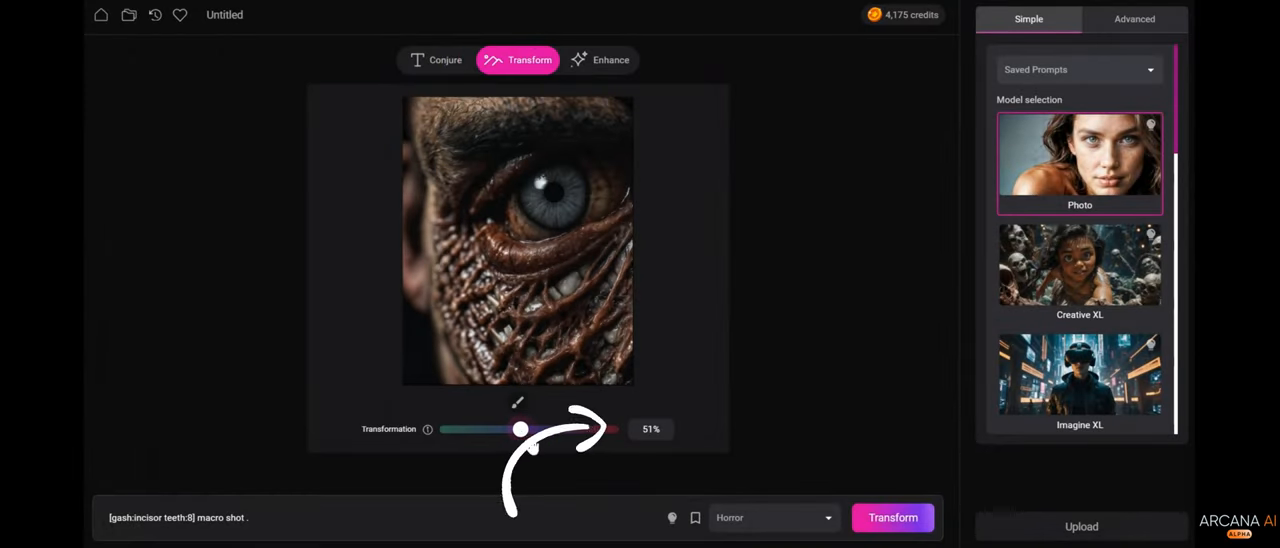
click(257, 517)
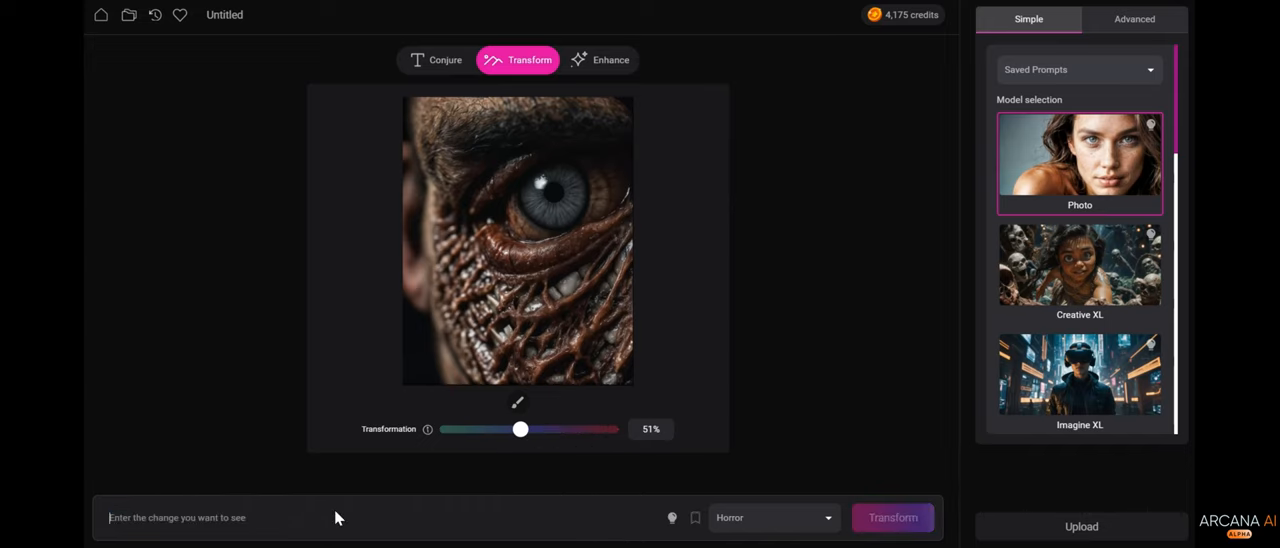
text(tree bark)
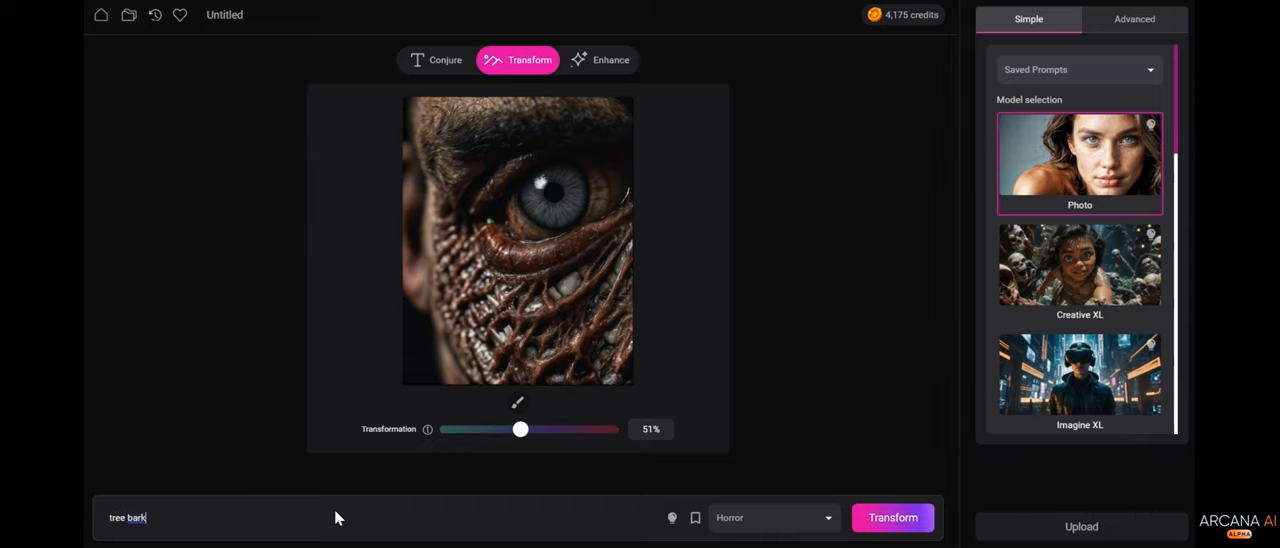
mouse_move(352, 202)
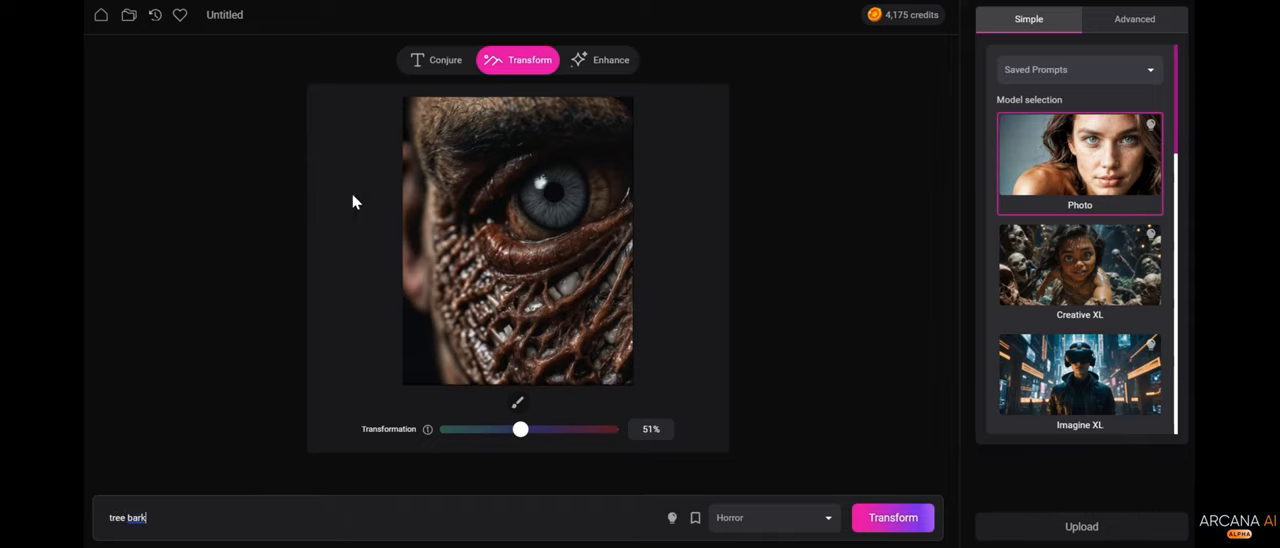
mouse_move(643, 394)
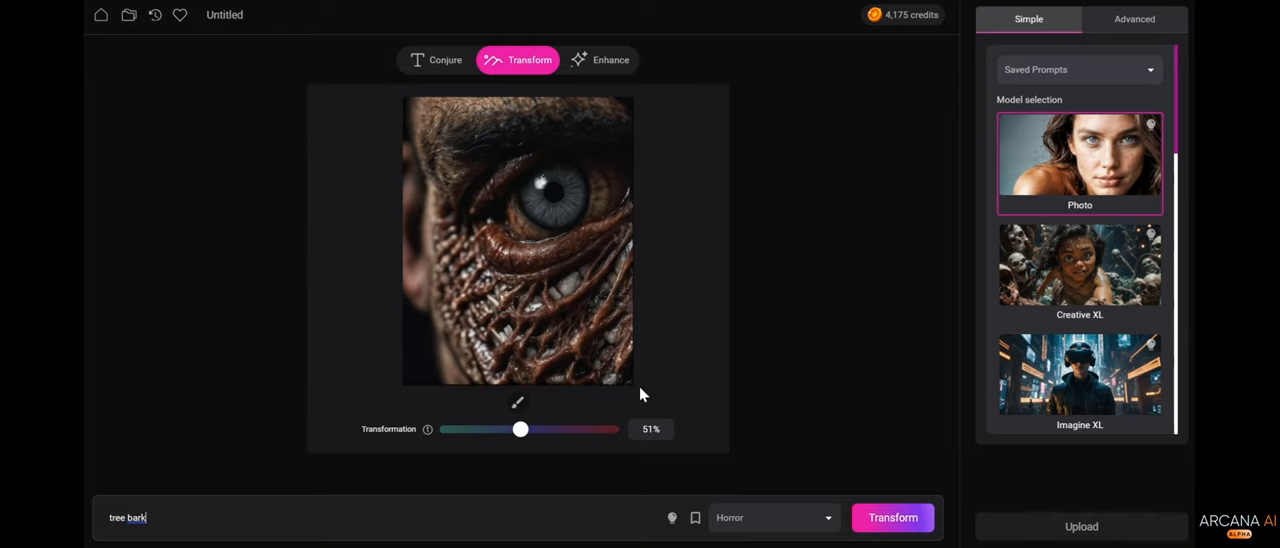
mouse_move(660, 434)
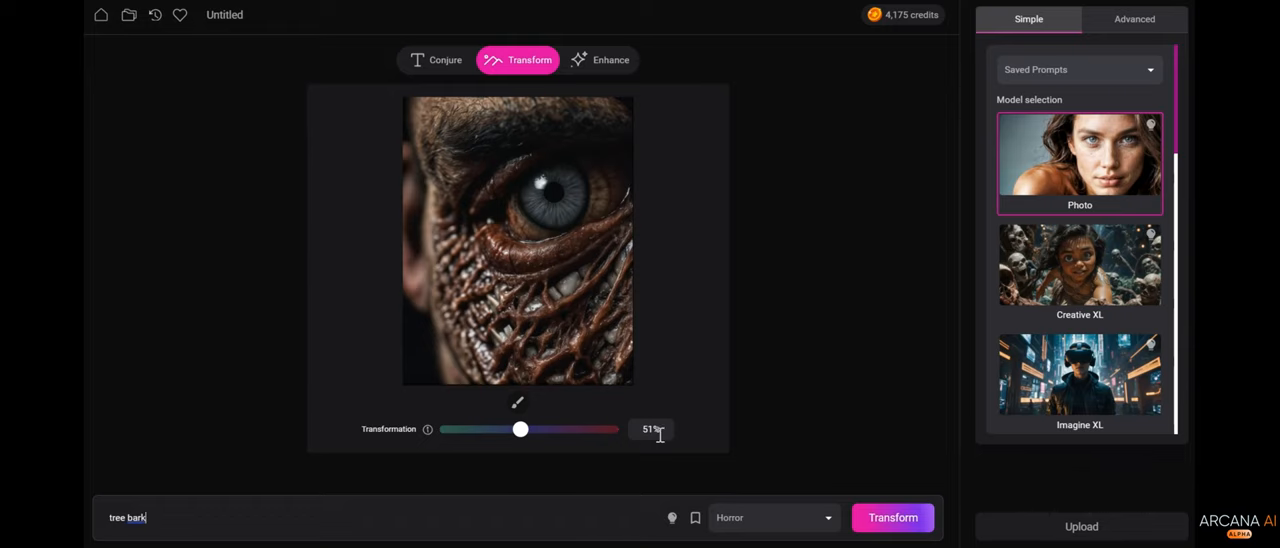
mouse_move(357, 372)
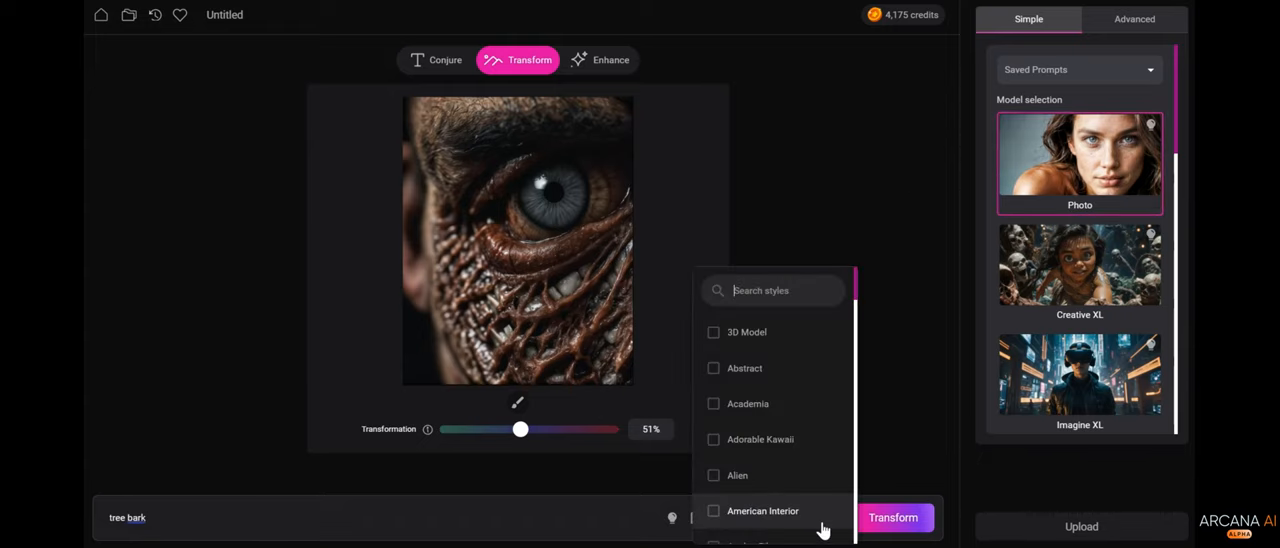
scroll(down, 3)
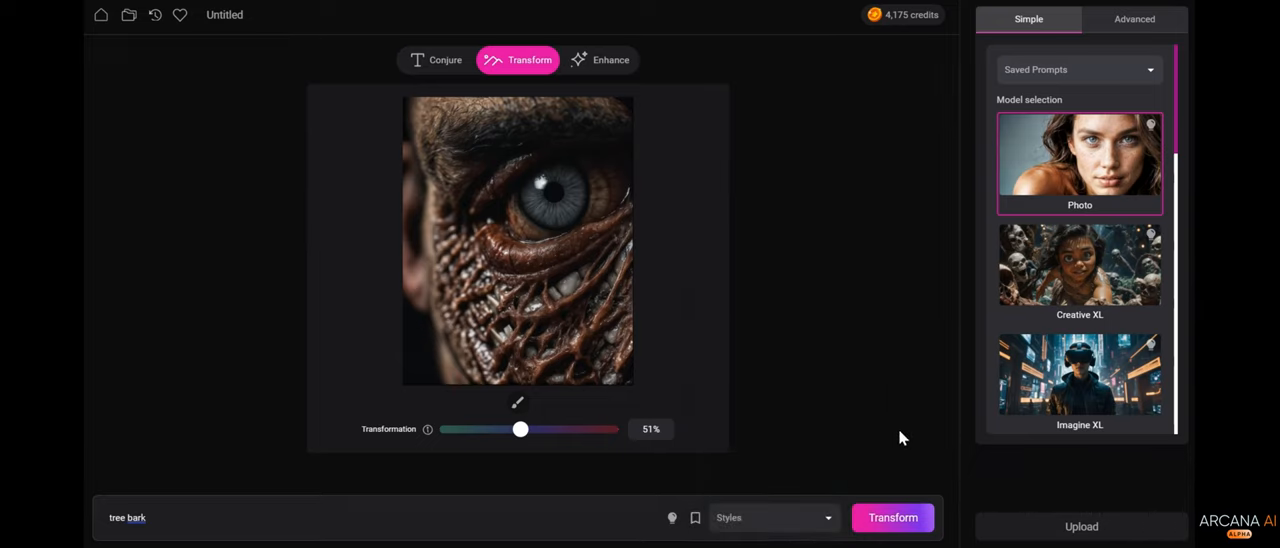
mouse_move(895, 495)
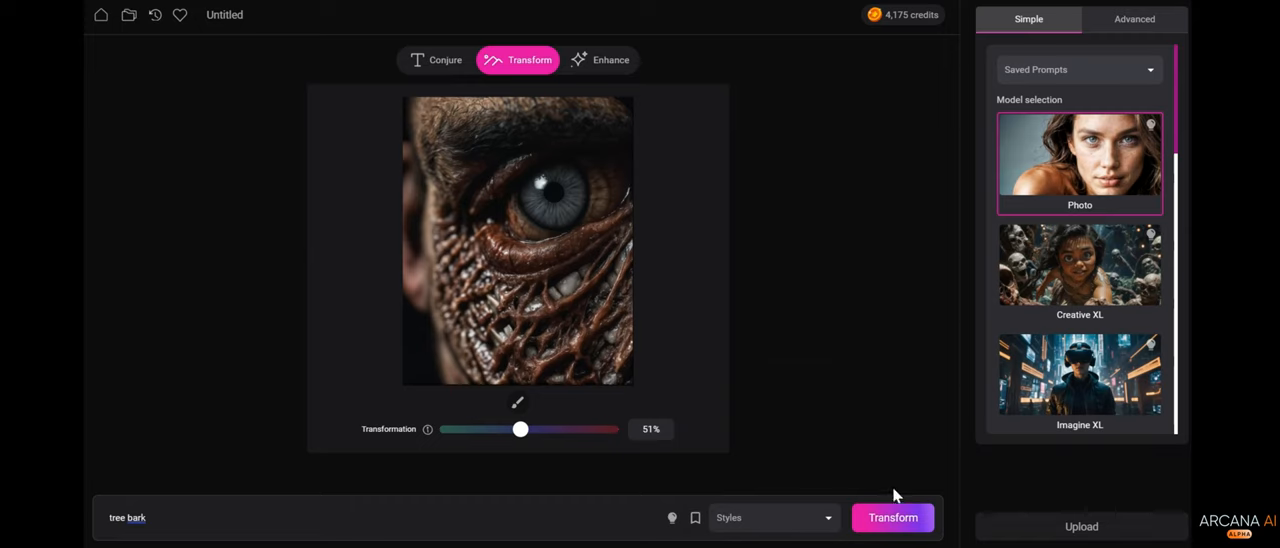
click(892, 517)
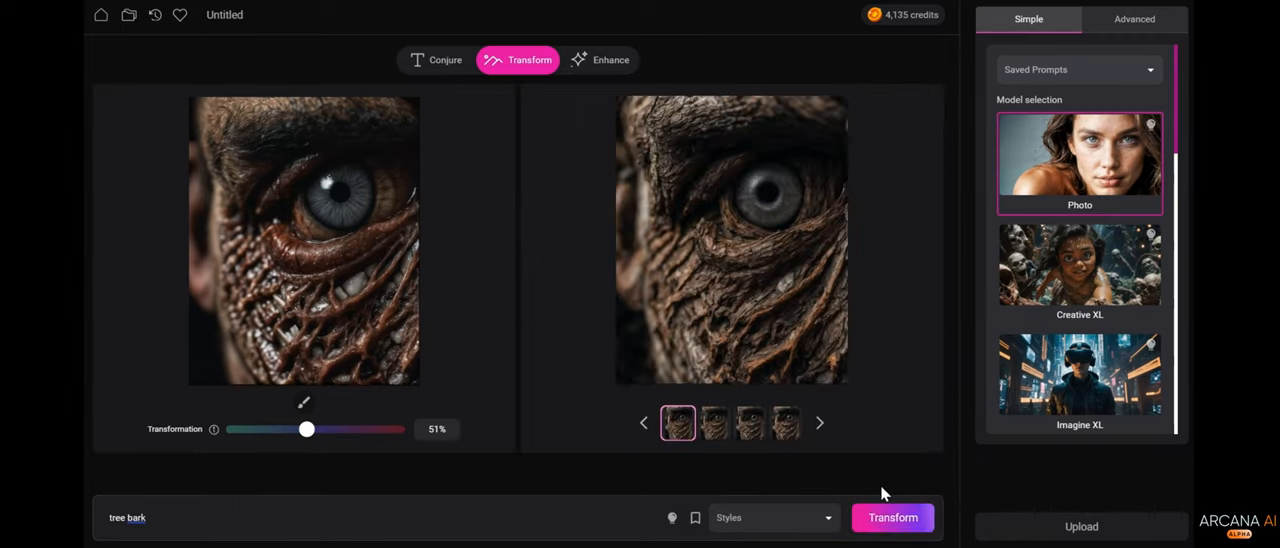
mouse_move(877, 462)
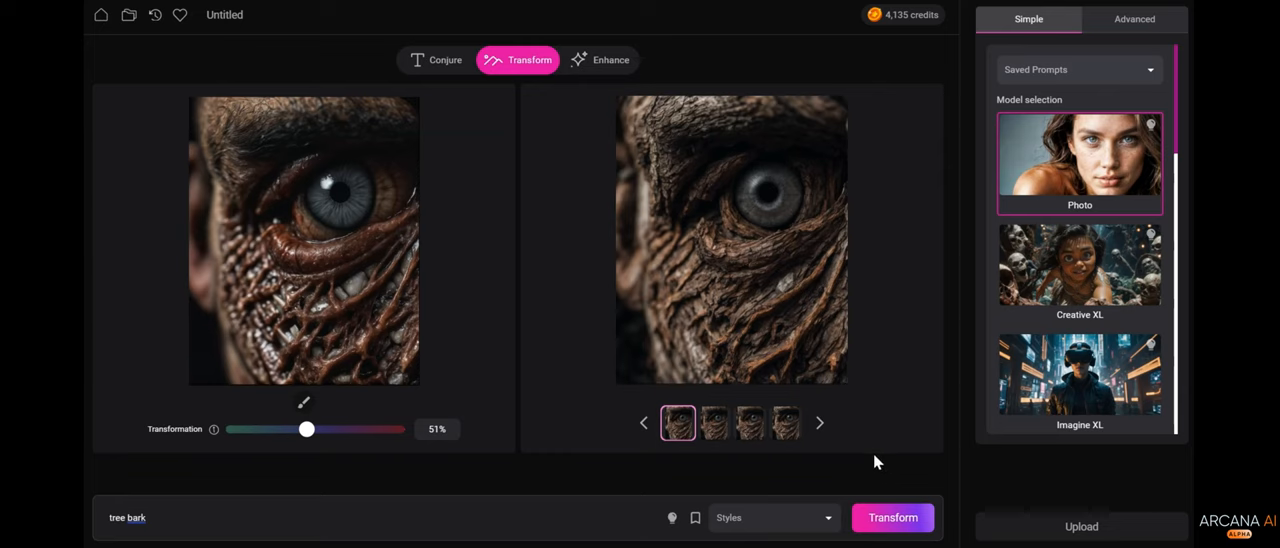
Step: View a tree-bark result enlarged and advance to the next bark variation
click(730, 240)
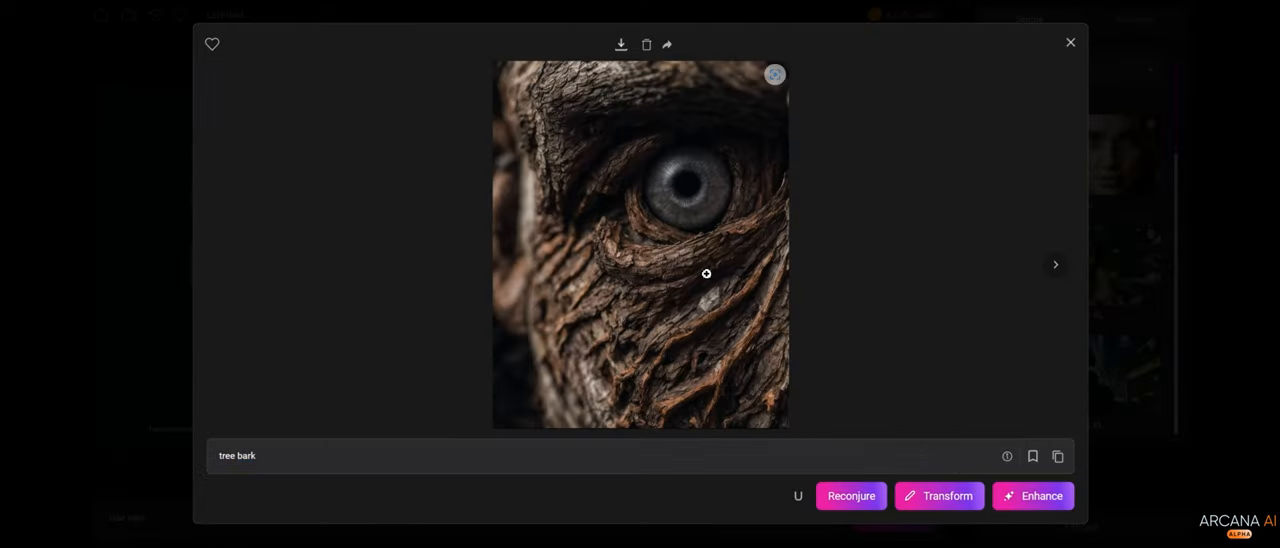
mouse_move(612, 271)
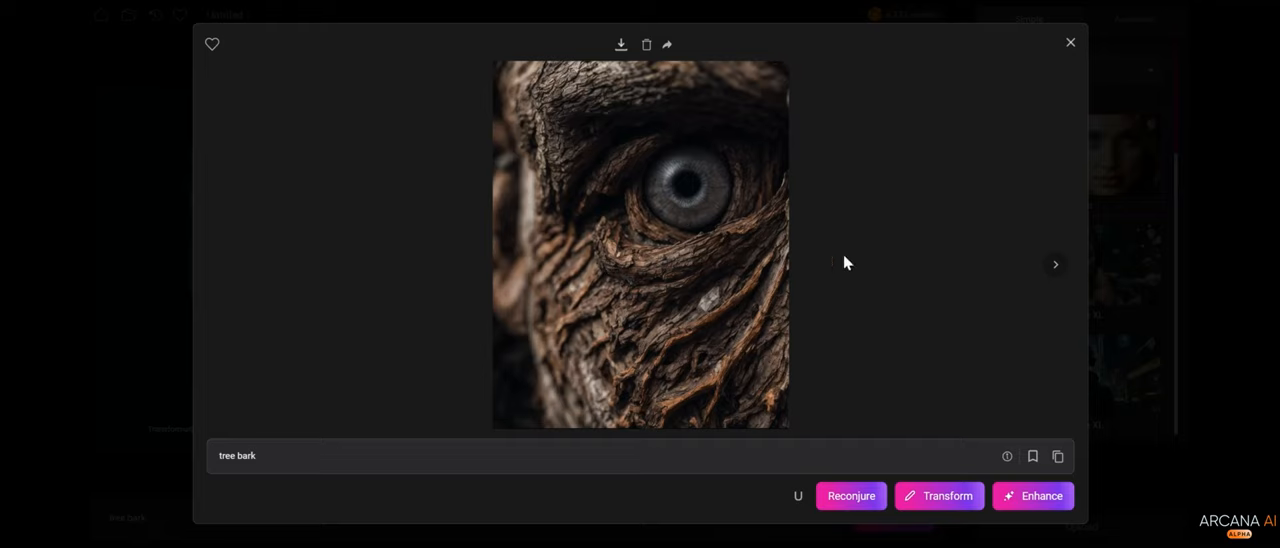
mouse_move(1055, 266)
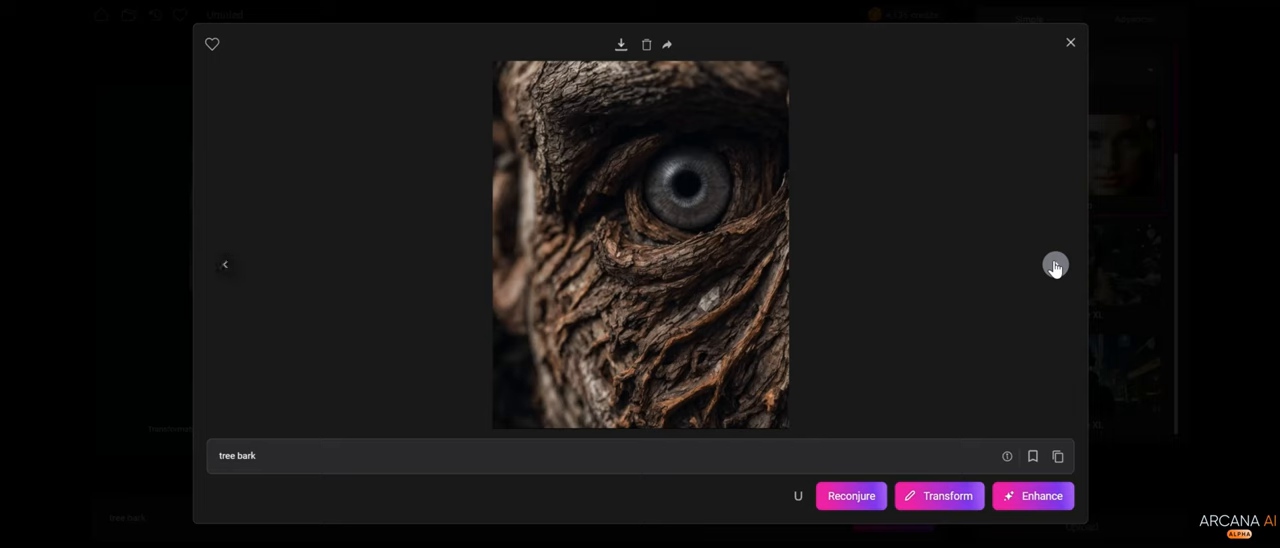
click(1055, 264)
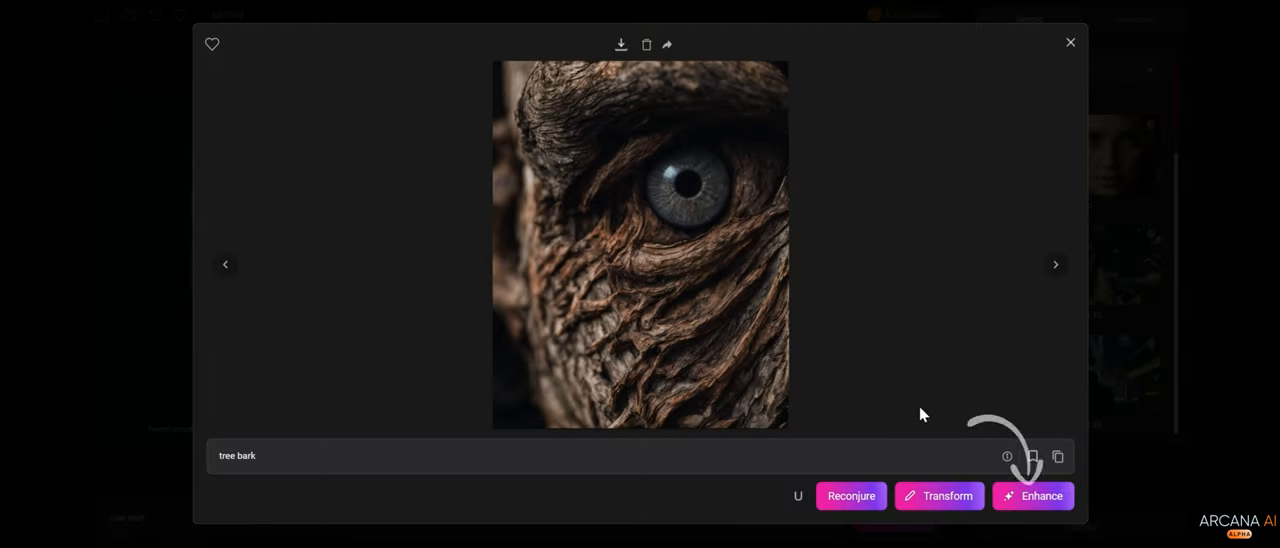
Step: Set up enhancing the bark variation with creativity 19 and Photo Hard optimisation
click(1038, 496)
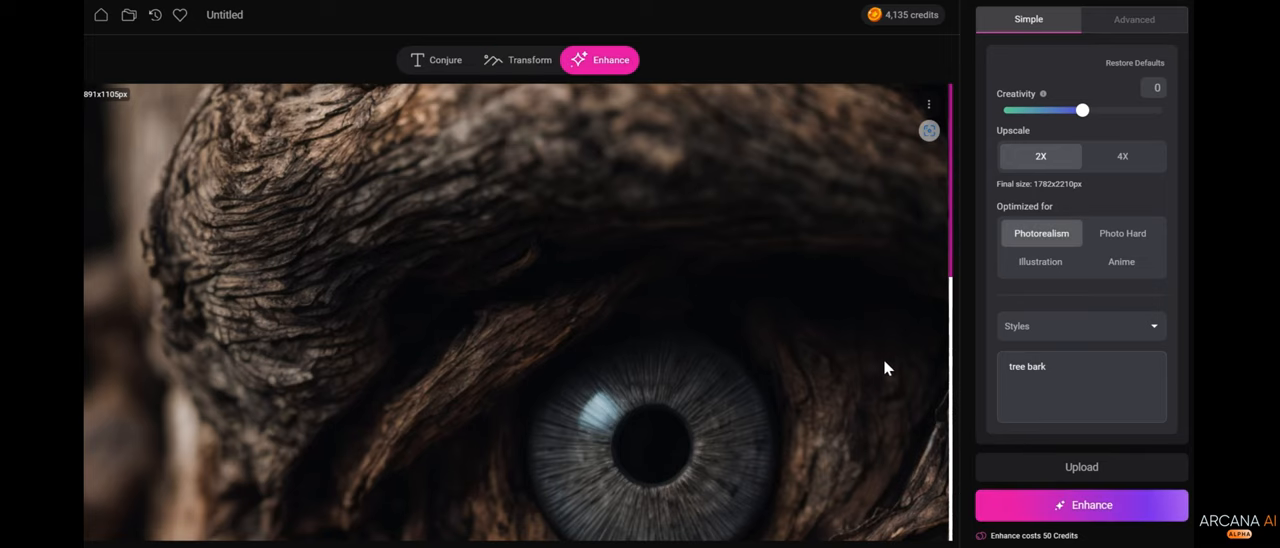
mouse_move(1082, 110)
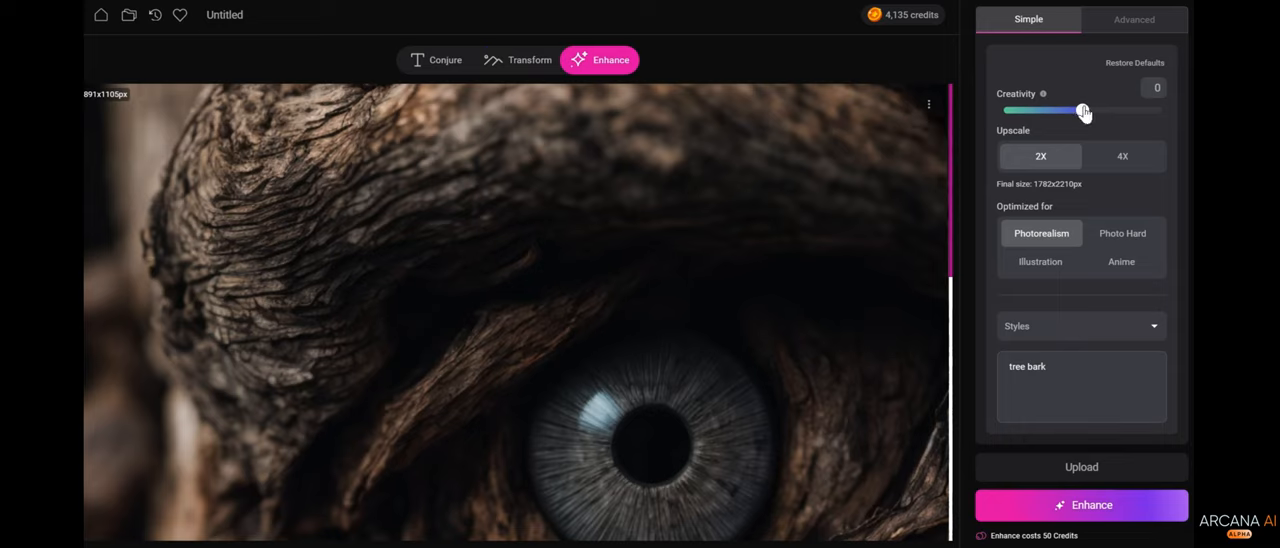
drag(1083, 110, 1157, 110)
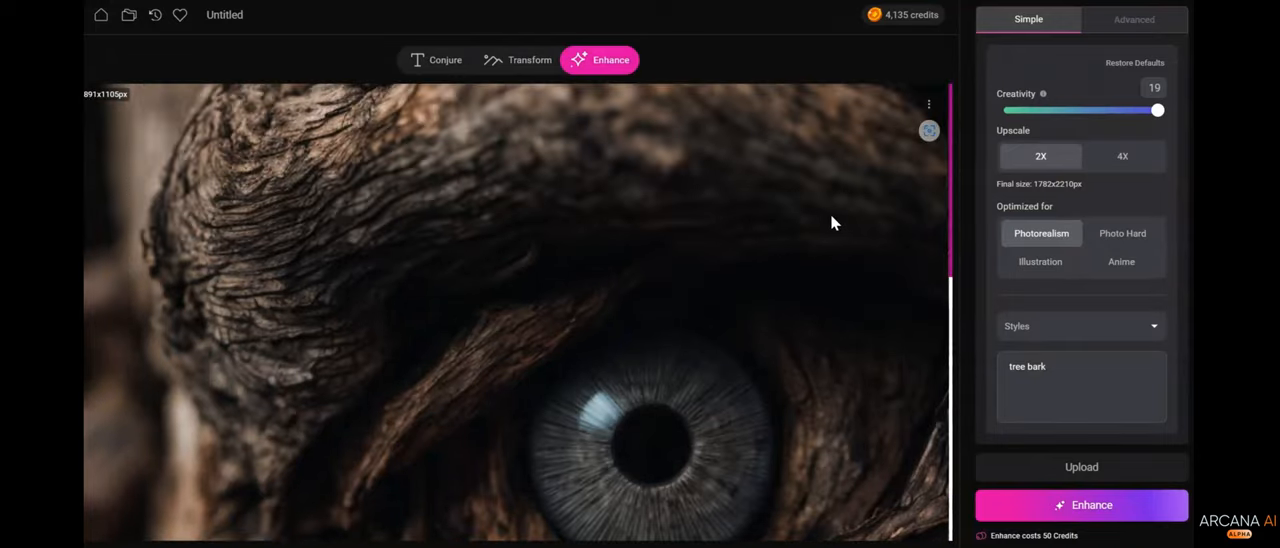
mouse_move(1122, 238)
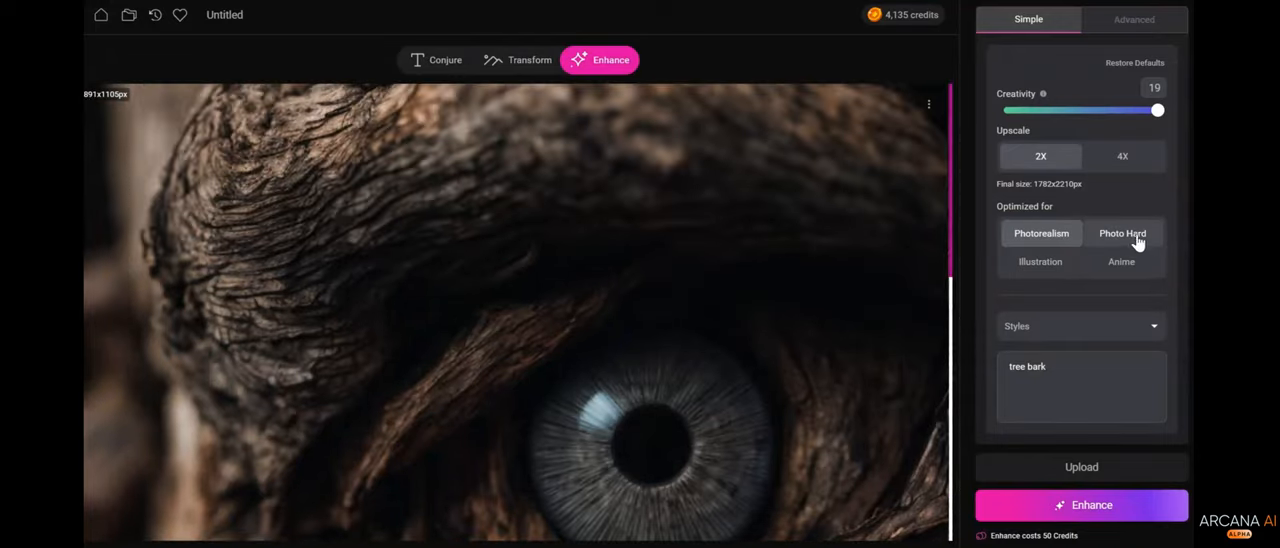
click(1121, 233)
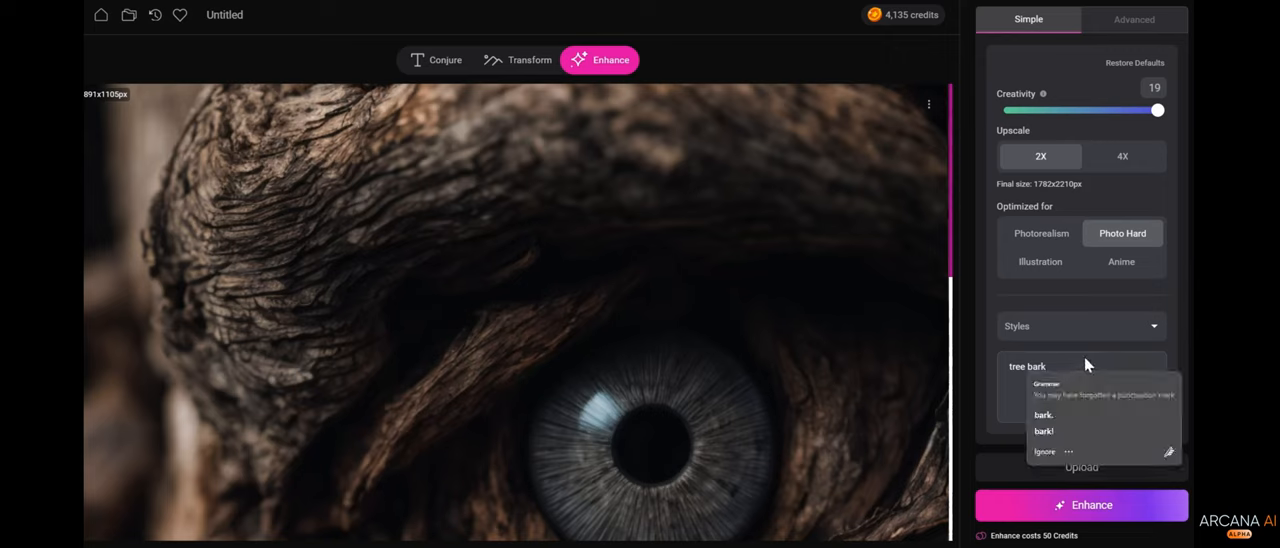
Step: Extend the prompt to 'tree bark, cosmic eyes, gorgeous iris' and start the enhancement
click(1041, 414)
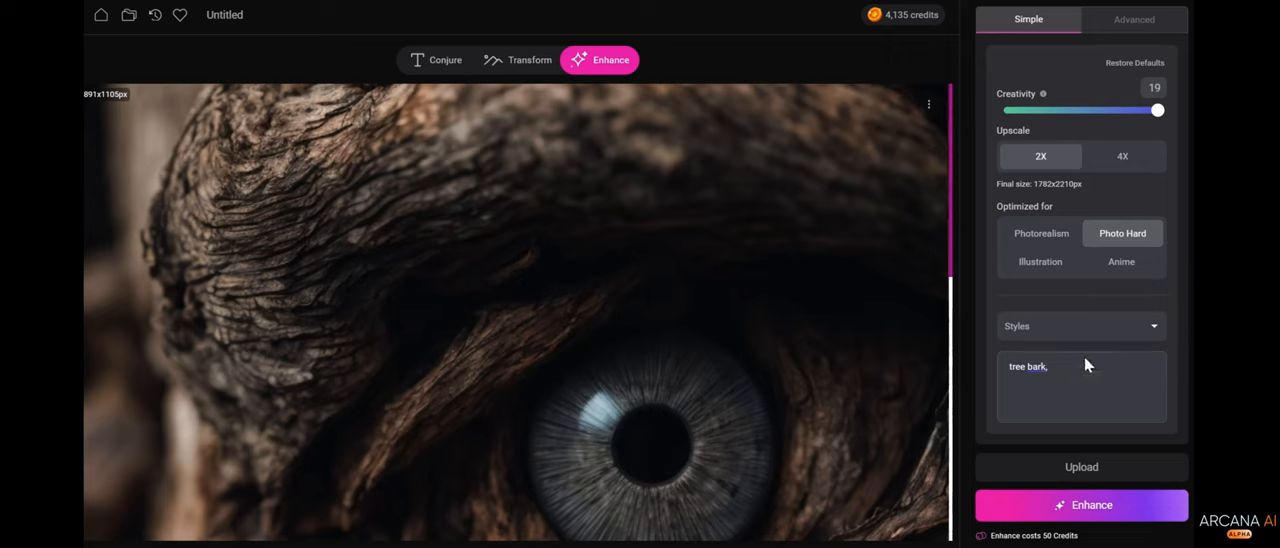
click(1060, 367)
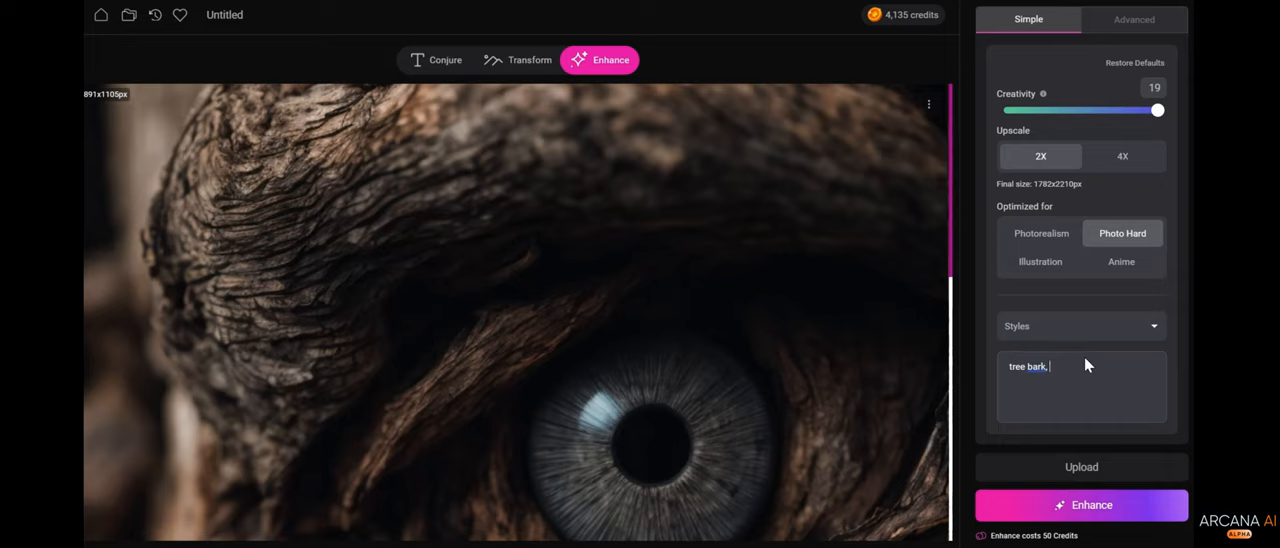
text(cosmic eyes, gor)
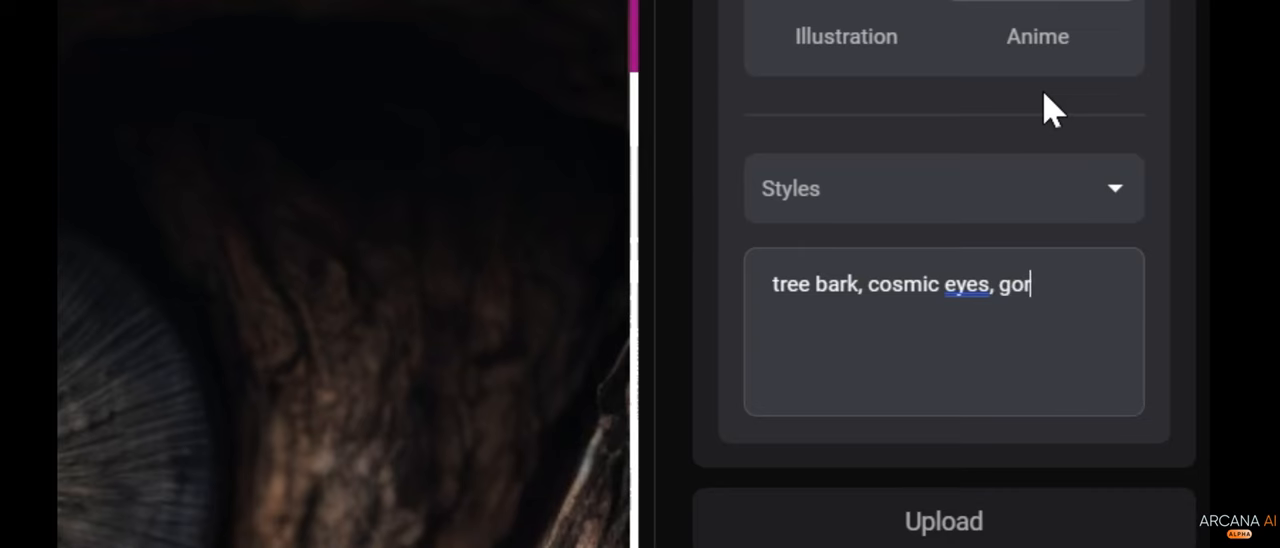
text(geous iris)
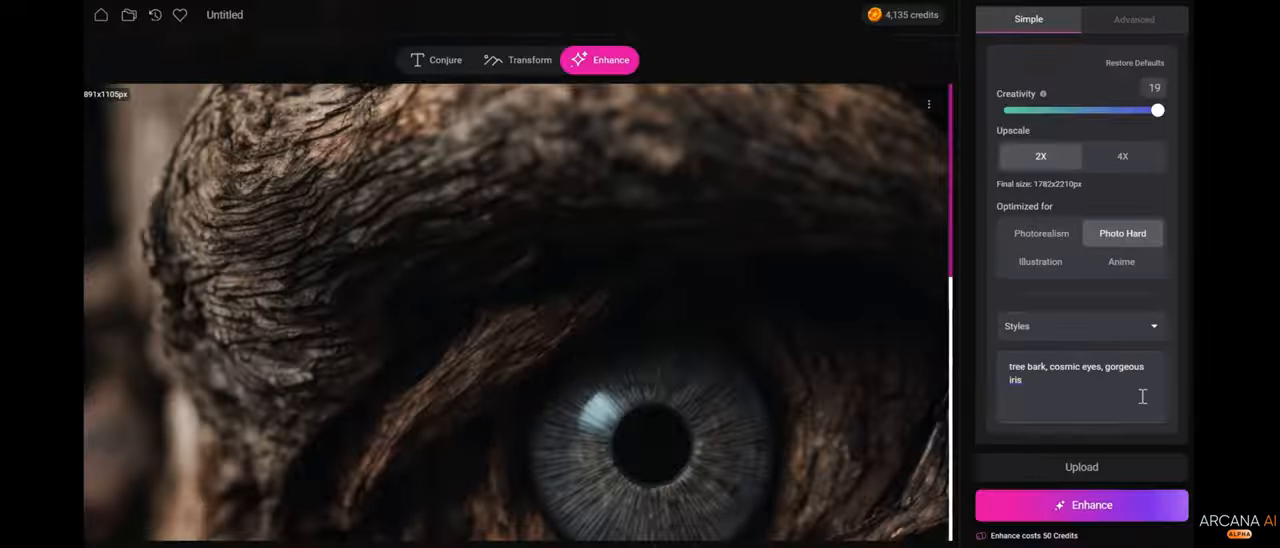
click(1081, 504)
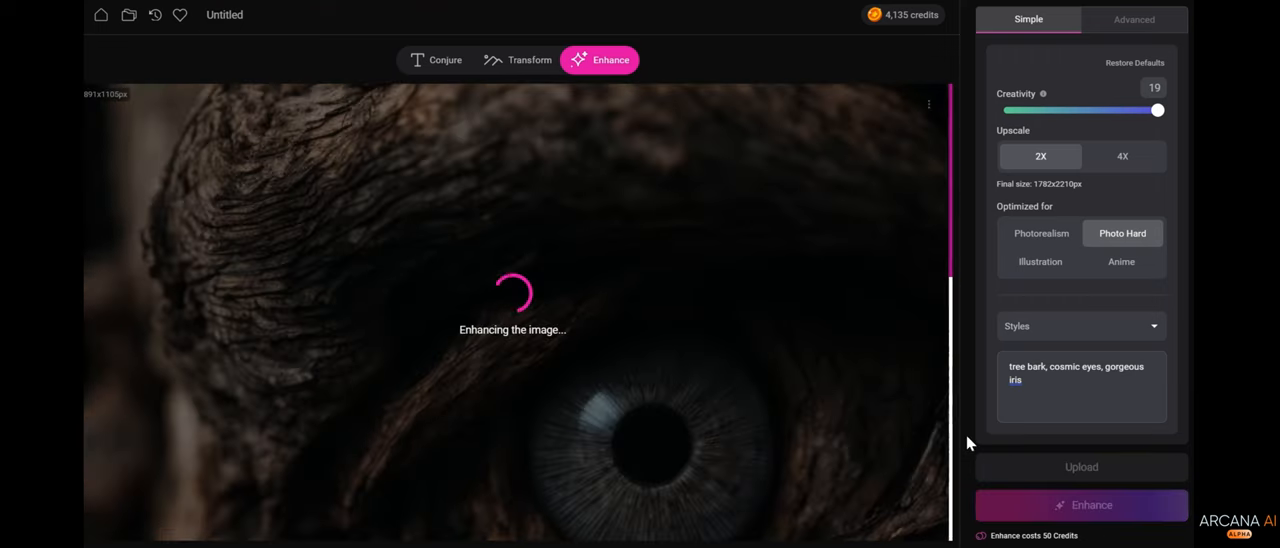